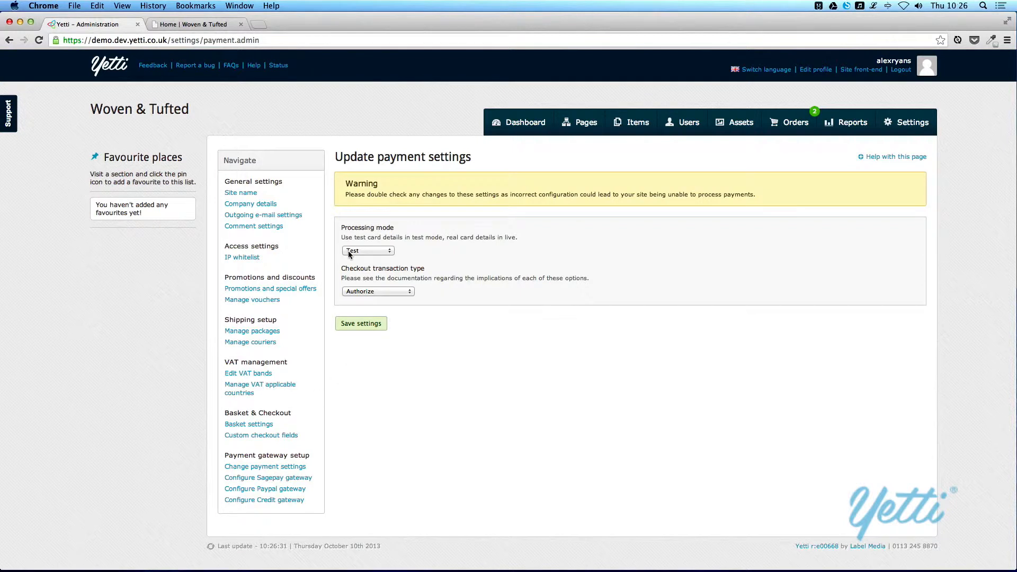
Keep the processing mode as Test and the checkout transaction type as Authorize
left_click(368, 251)
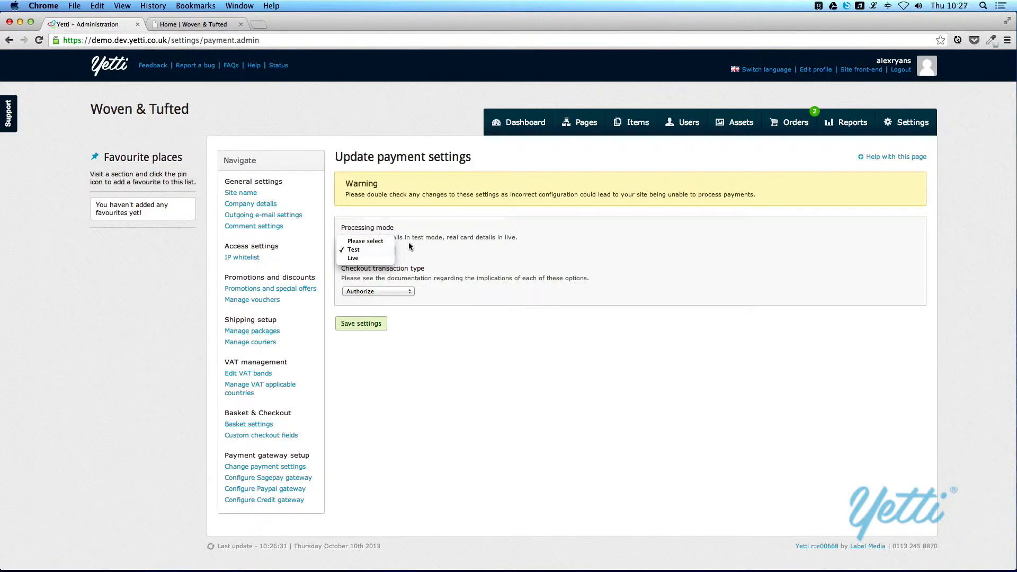
left_click(353, 250)
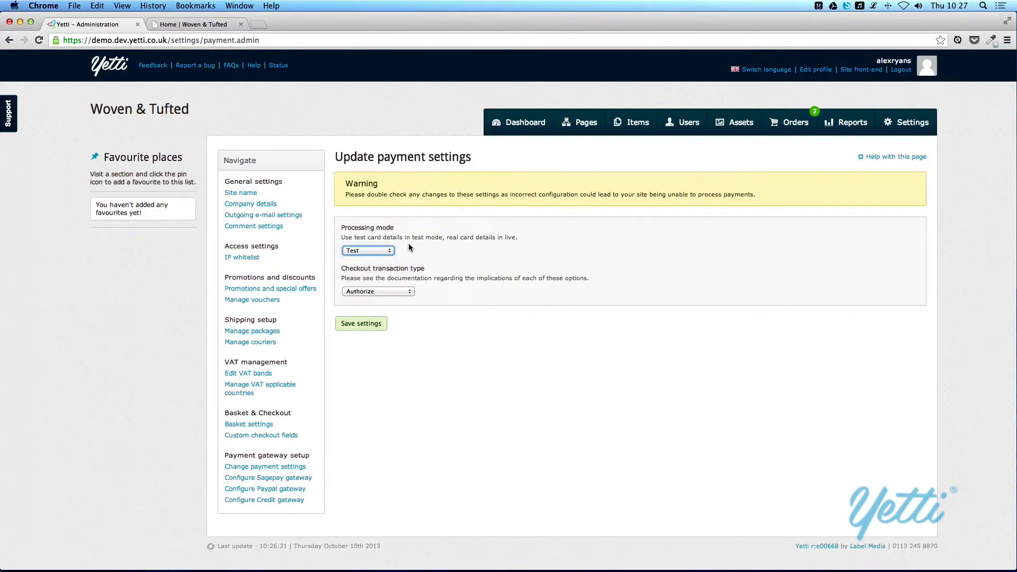
left_click(378, 291)
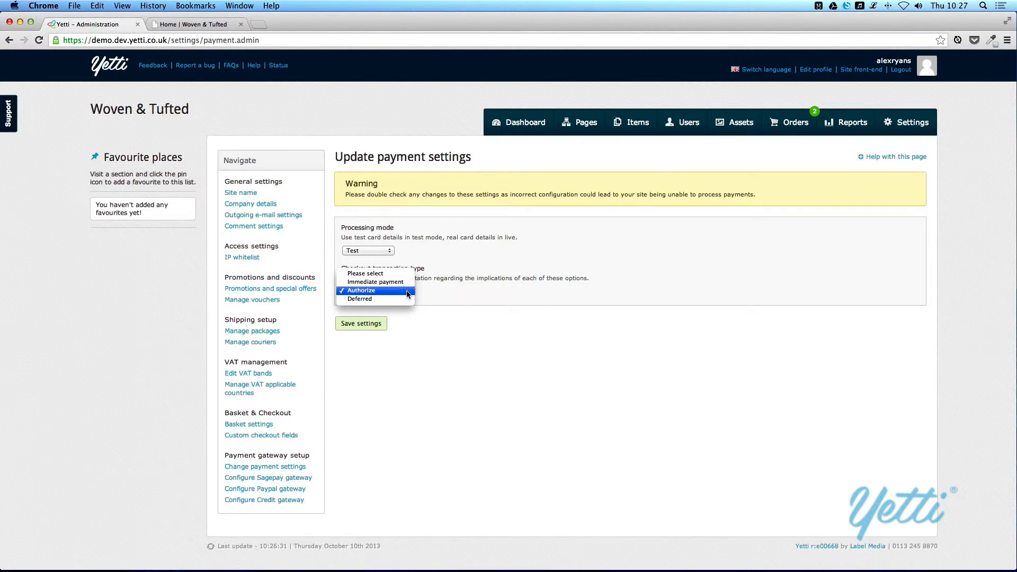
left_click(361, 290)
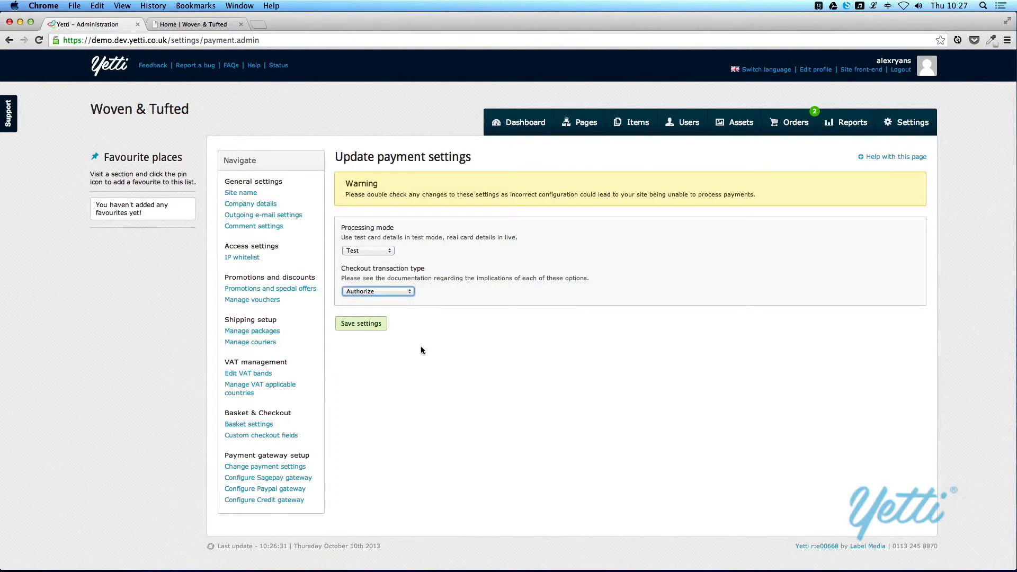
mouse_move(268, 478)
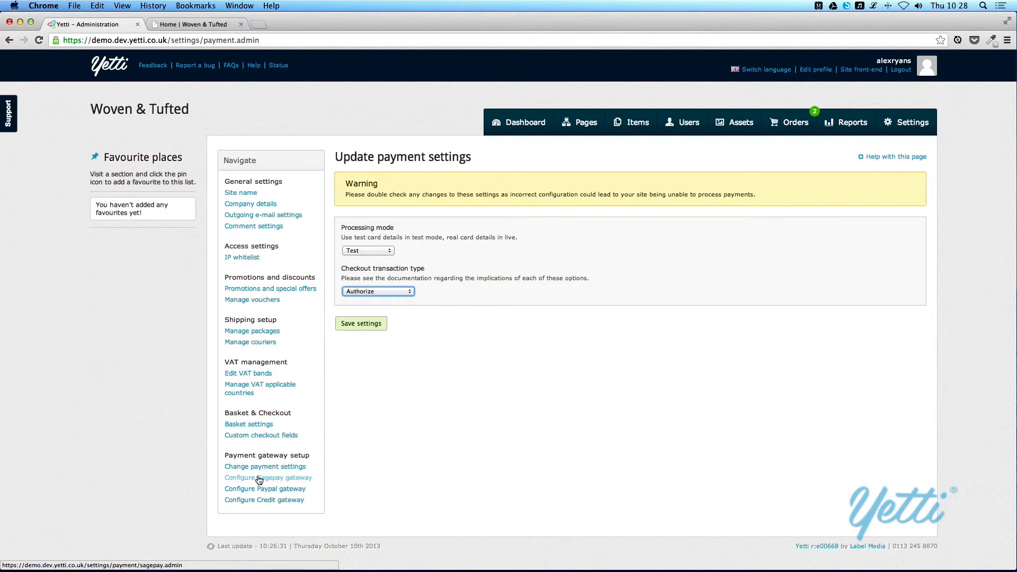
Review the Sagepay gateway settings, then the Paypal gateway settings
left_click(267, 477)
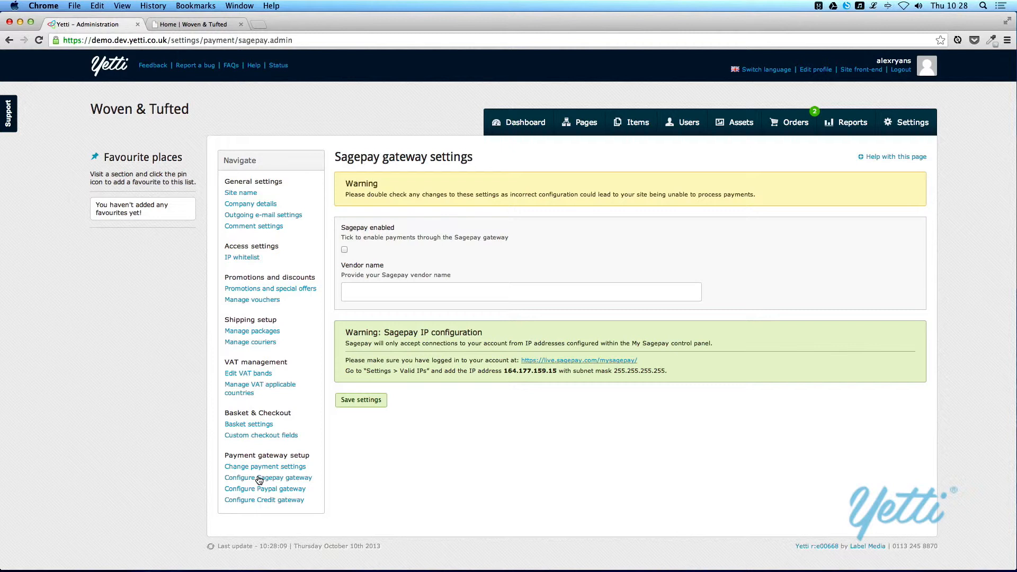
left_click(265, 488)
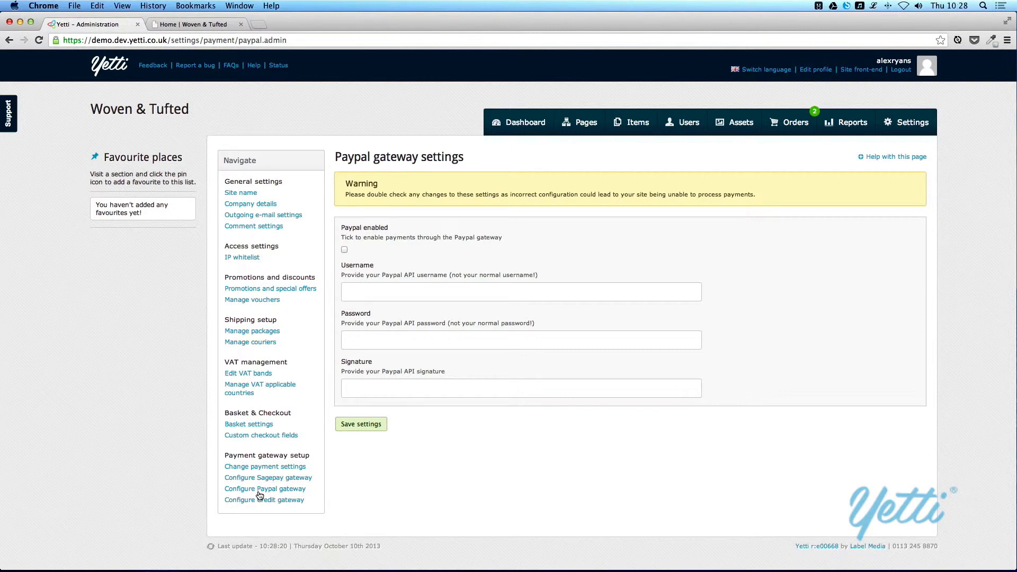
left_click(264, 499)
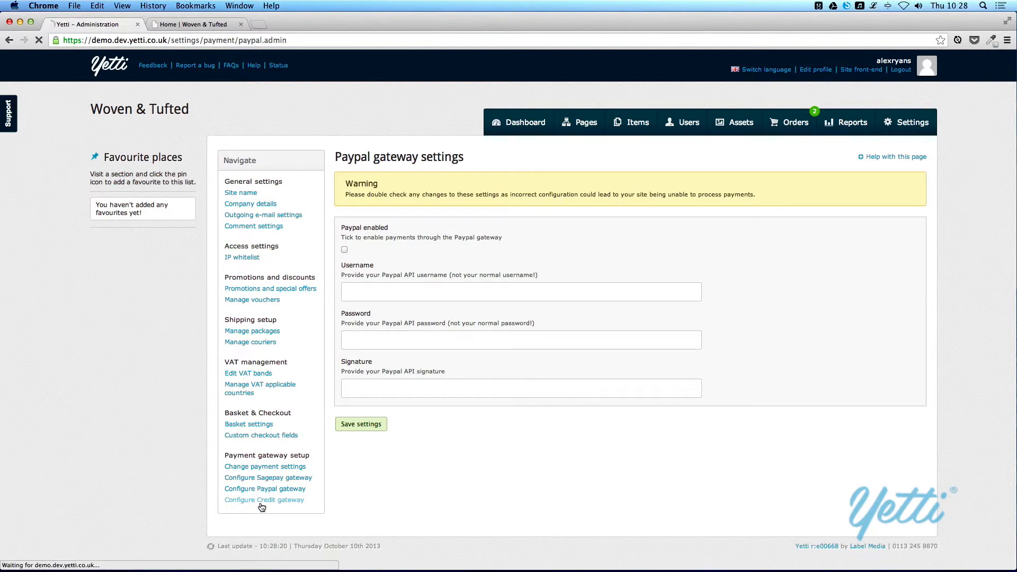
Check the Credit gateway's eligibility options and keep All users eligible for credit checkout
left_click(264, 499)
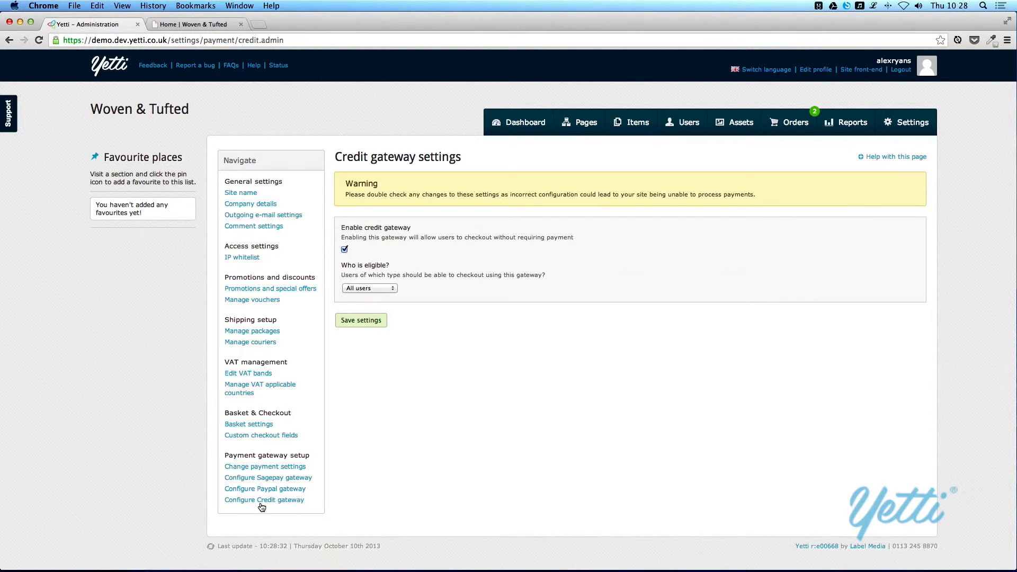
left_click(369, 288)
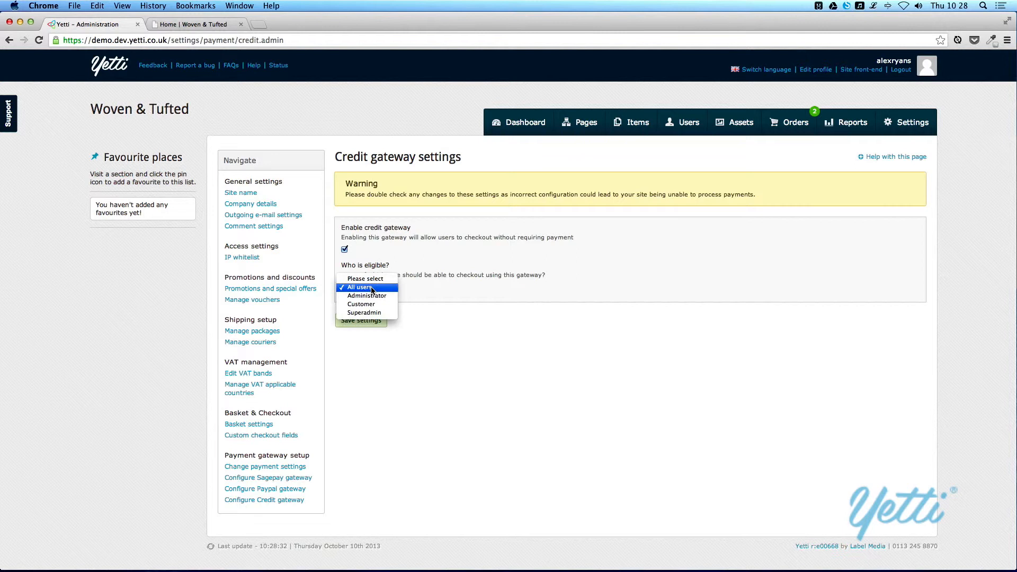
mouse_move(393, 290)
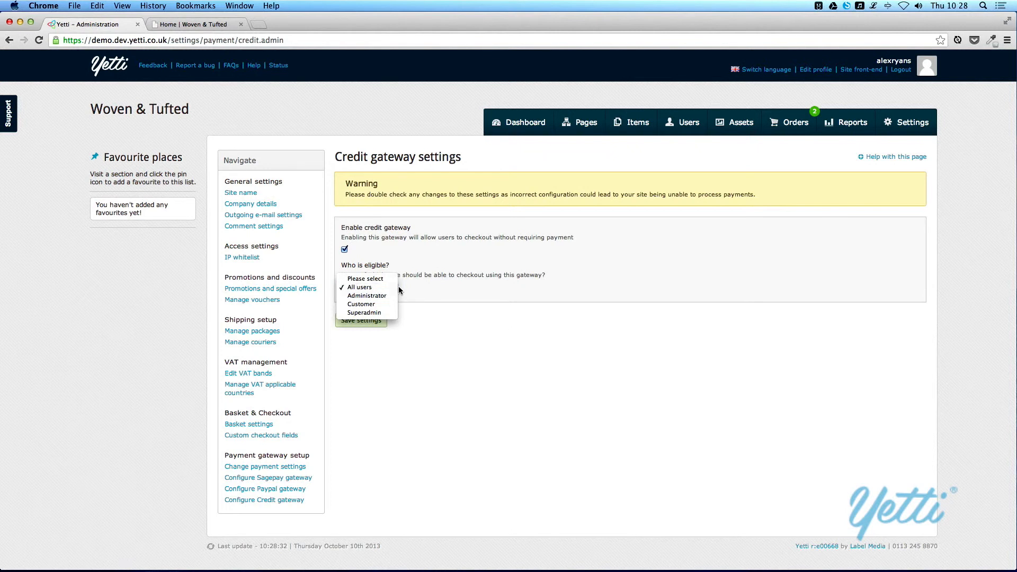
left_click(358, 287)
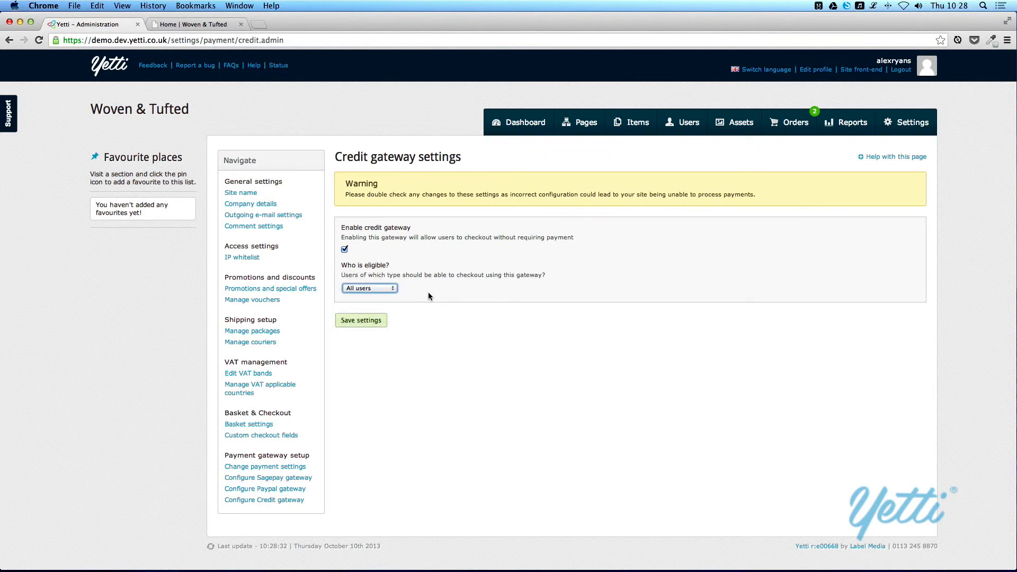